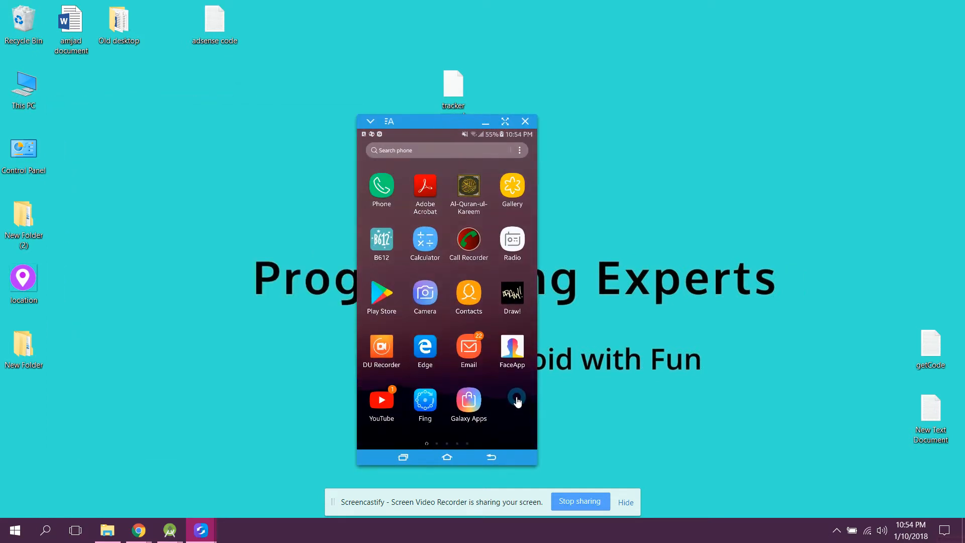
# Step: Swipe to the next app-drawer page and launch GPS Tracker App
pyautogui.hscroll(-3)
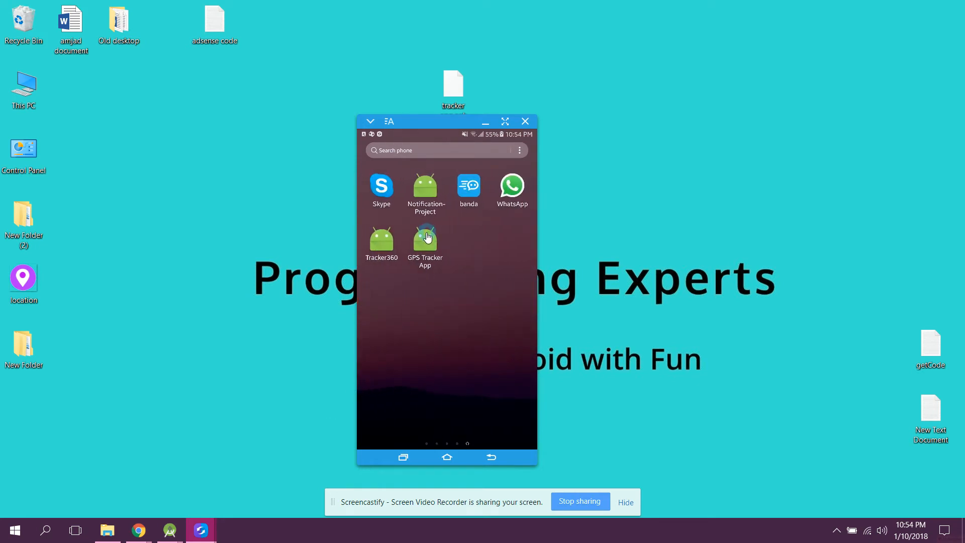
pyautogui.click(425, 240)
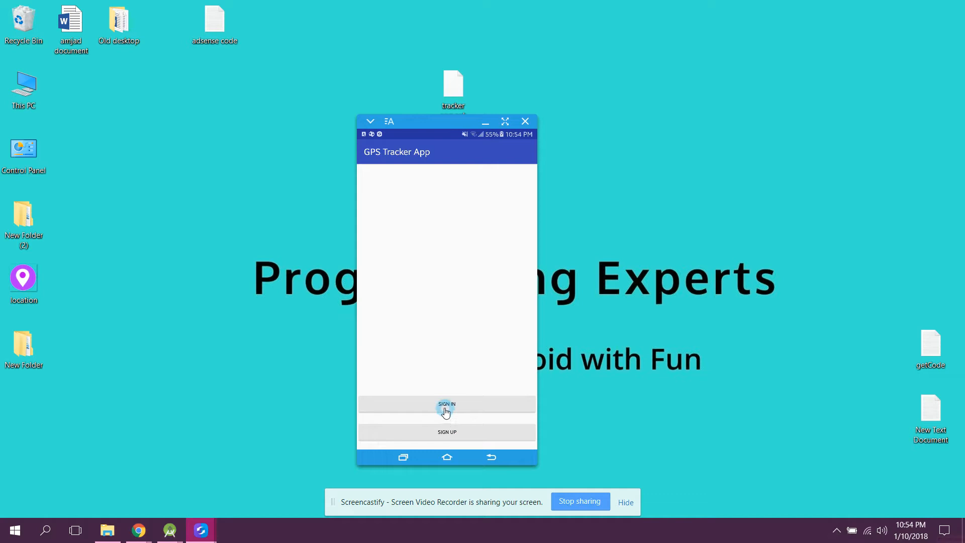
pyautogui.click(447, 404)
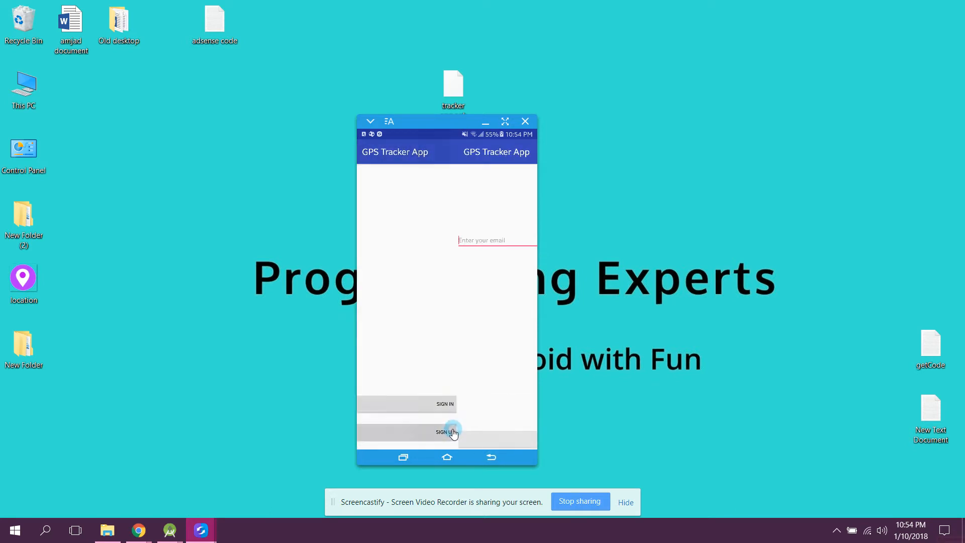
pyautogui.click(443, 432)
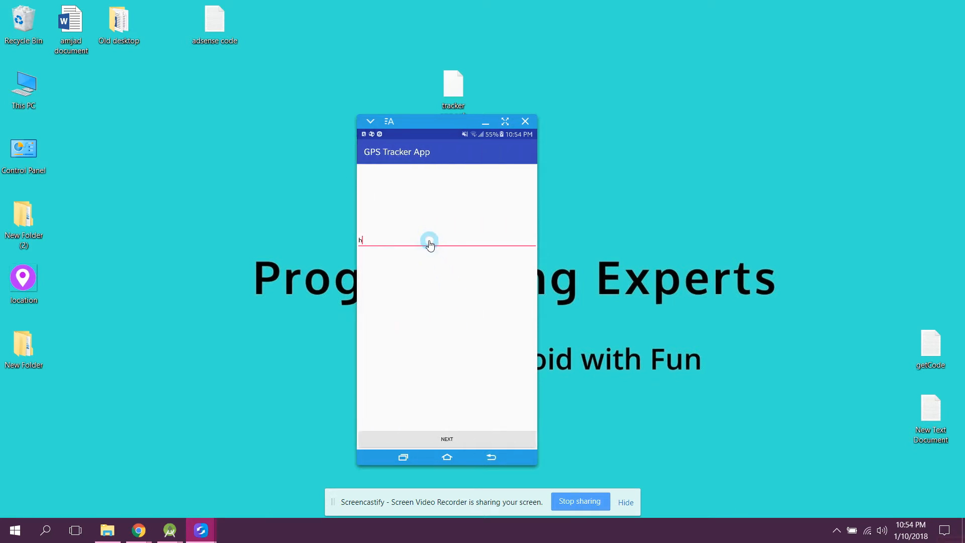
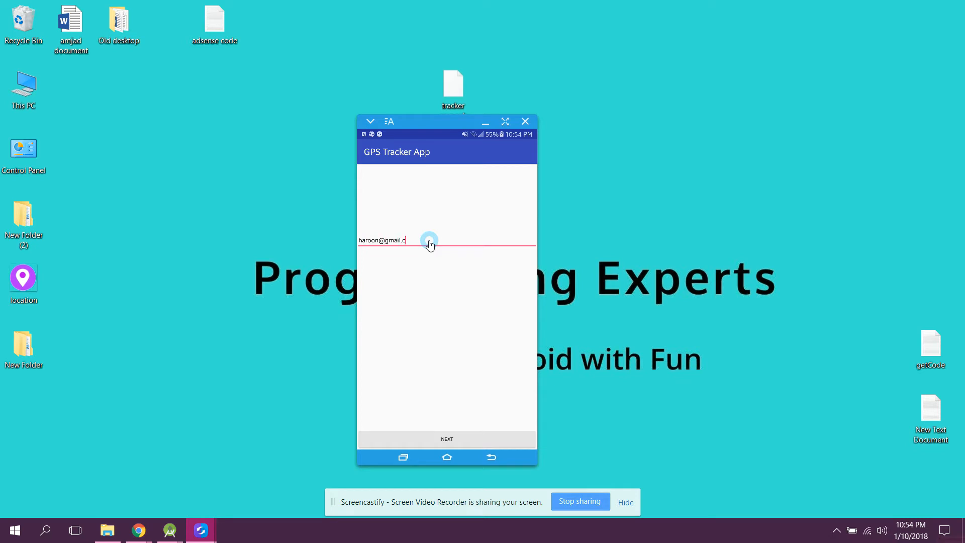
pyautogui.click(446, 440)
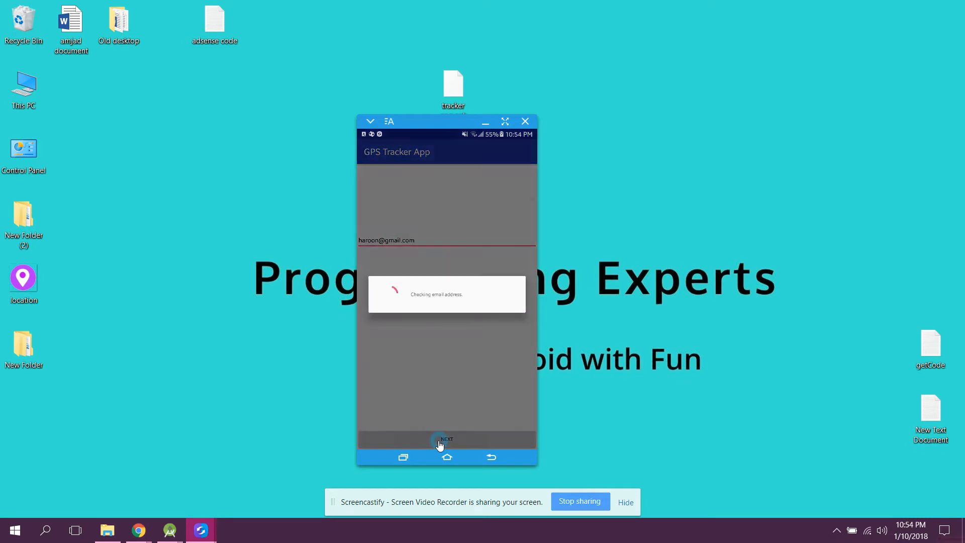
pyautogui.click(439, 442)
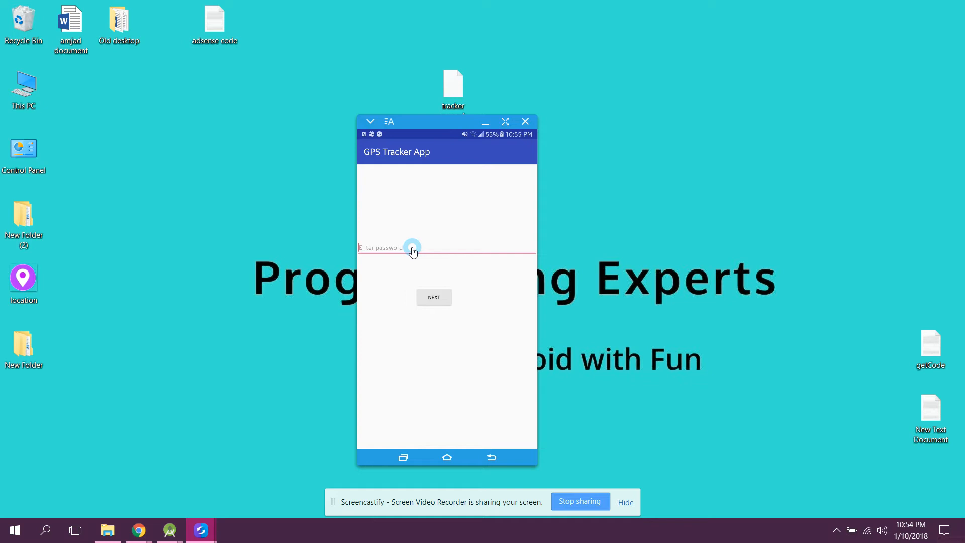
pyautogui.write('2')
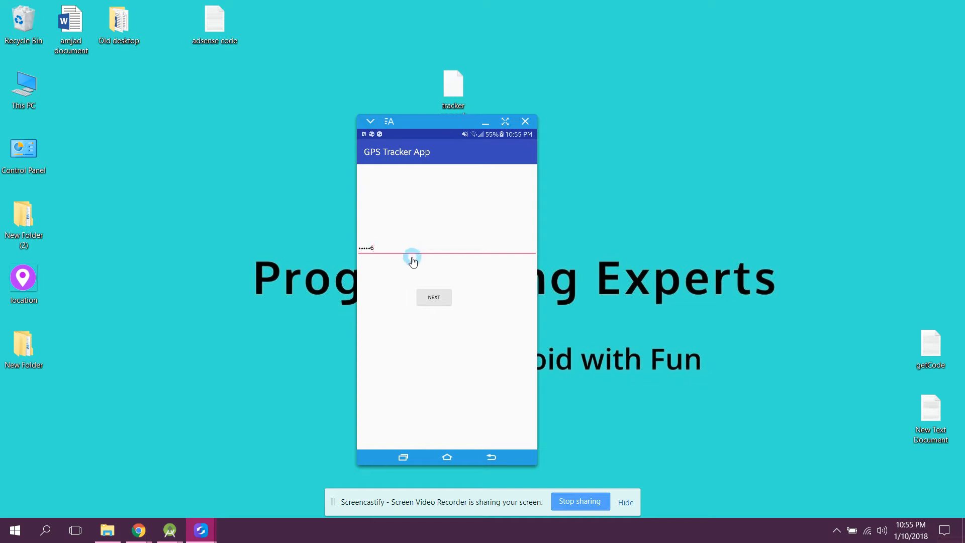
pyautogui.click(434, 298)
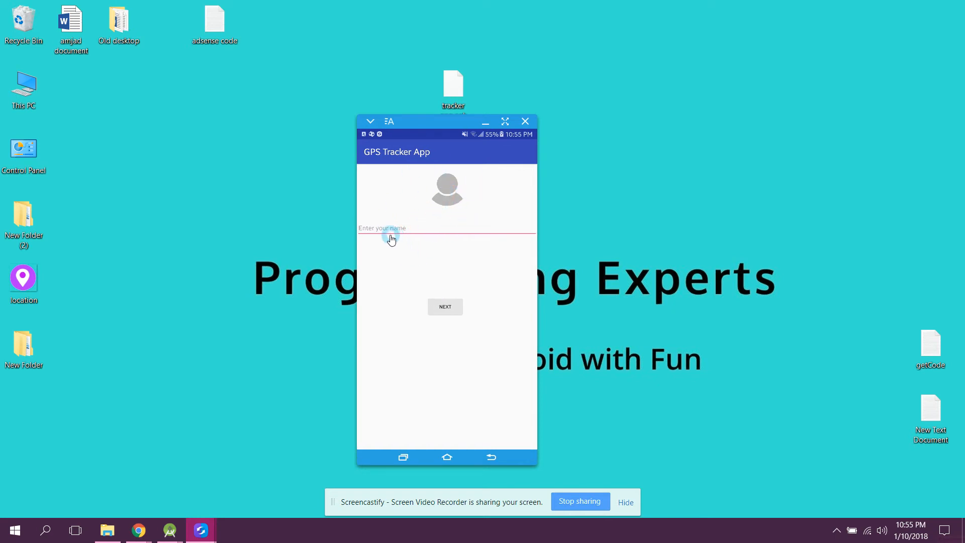
# Step: Enter the name 'Harool' and tap the avatar placeholder to pick a profile image
pyautogui.write('Harool')
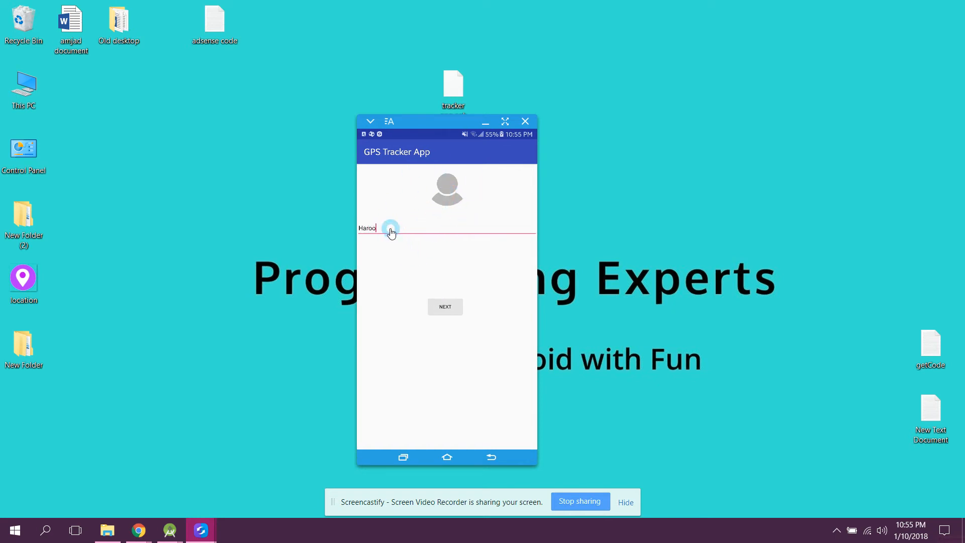
pyautogui.click(446, 308)
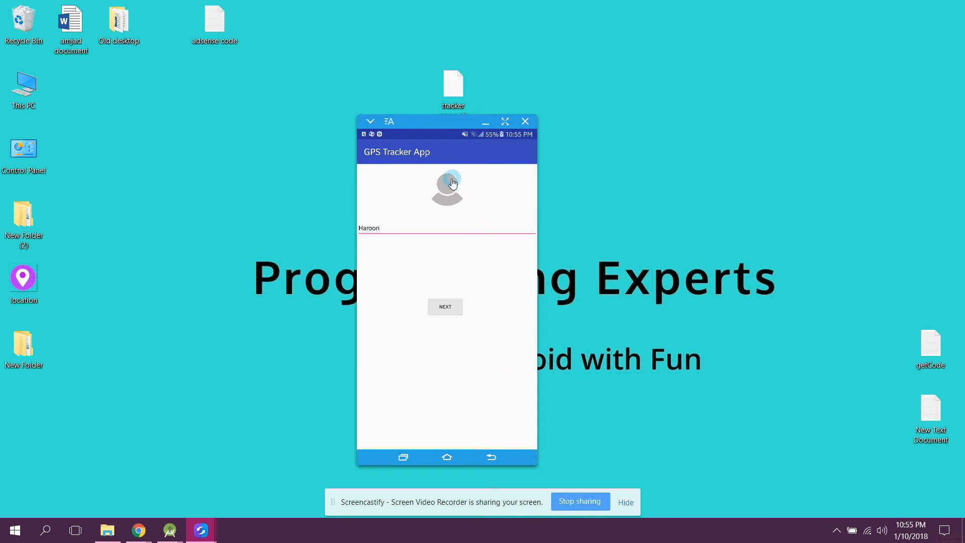
pyautogui.moveTo(444, 187)
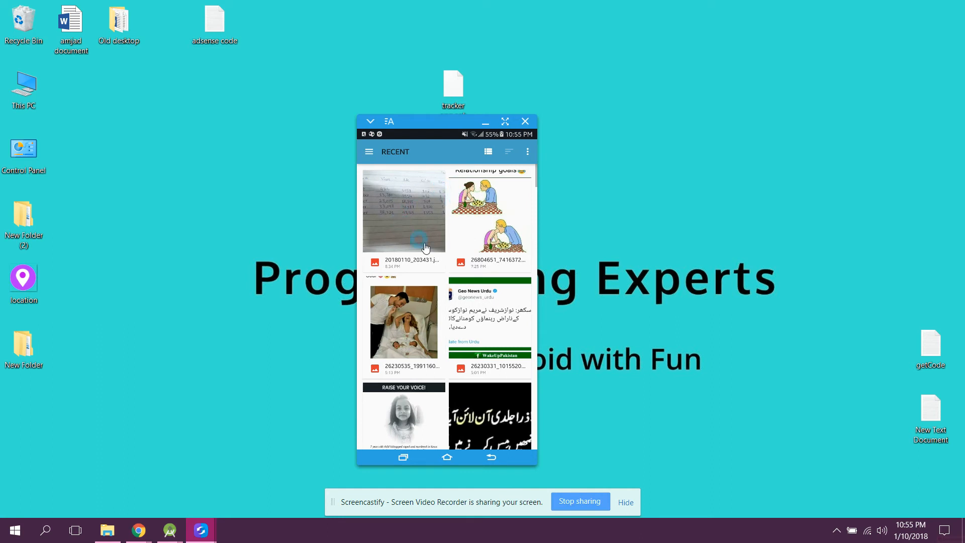
# Step: Browse the Gallery pictures and select a photo as the profile image
pyautogui.scroll(-3)
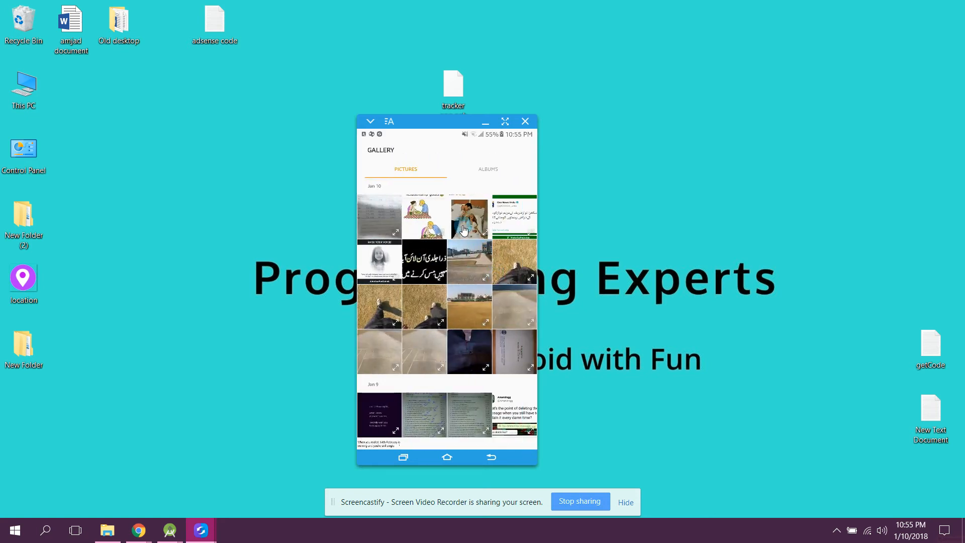
pyautogui.click(469, 219)
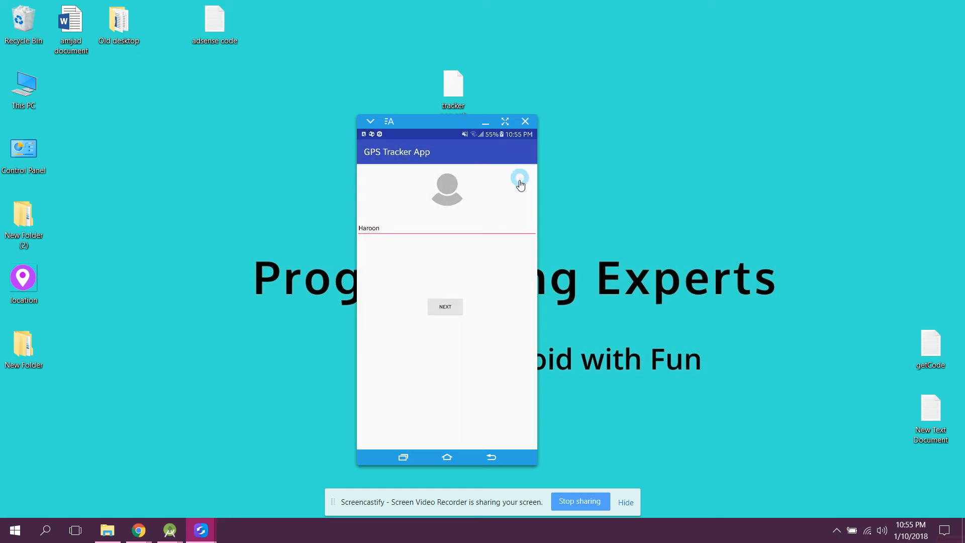
pyautogui.moveTo(475, 257)
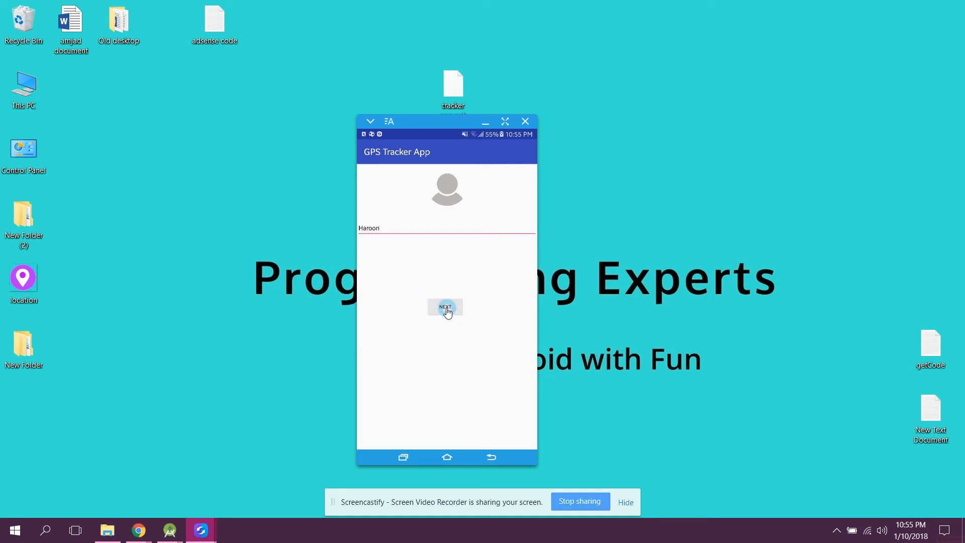
# Step: Submit the name and profile image with NEXT to finish that sign-up step
pyautogui.click(445, 307)
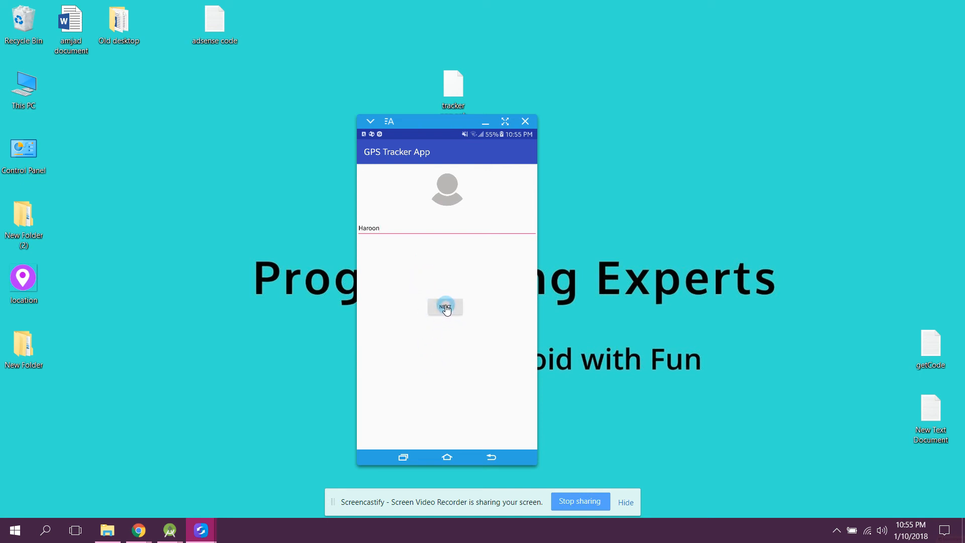
pyautogui.click(445, 306)
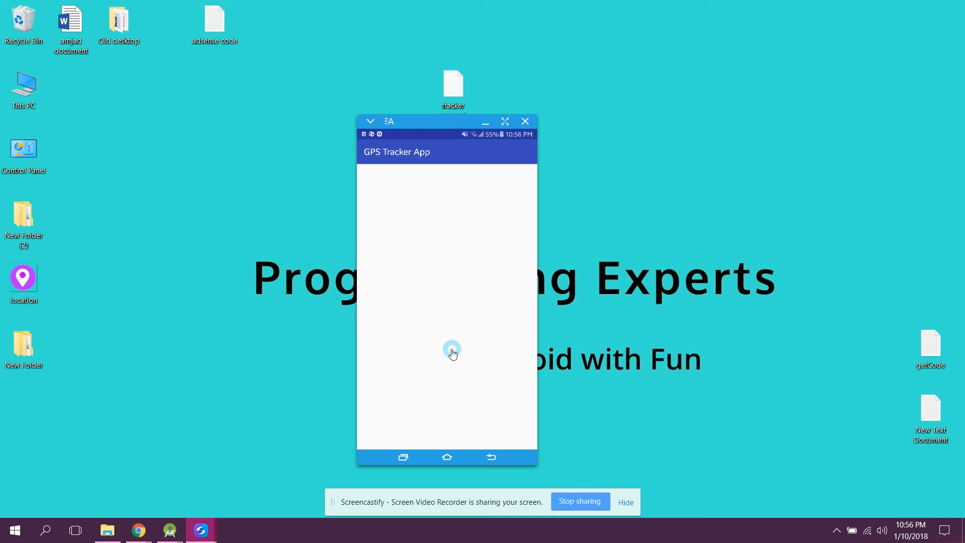
pyautogui.moveTo(475, 342)
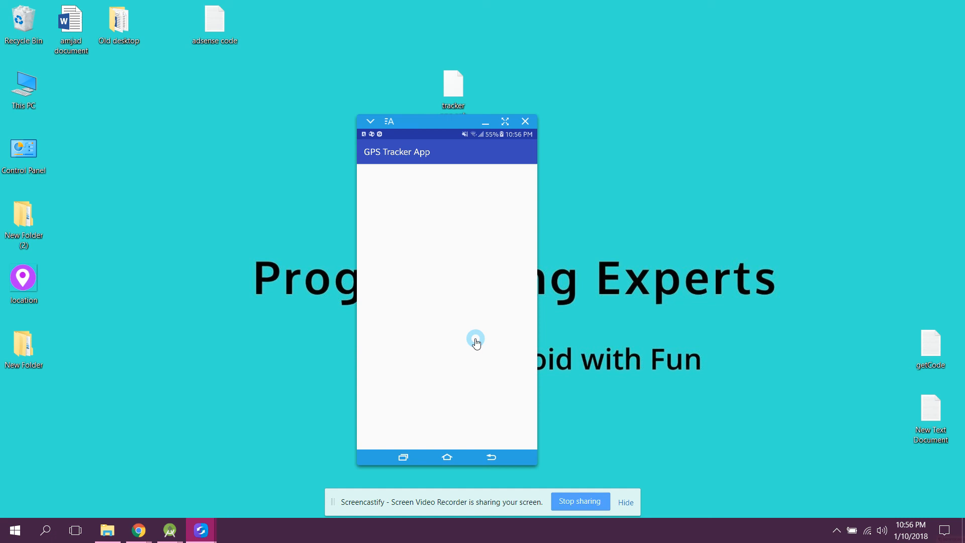
pyautogui.moveTo(498, 338)
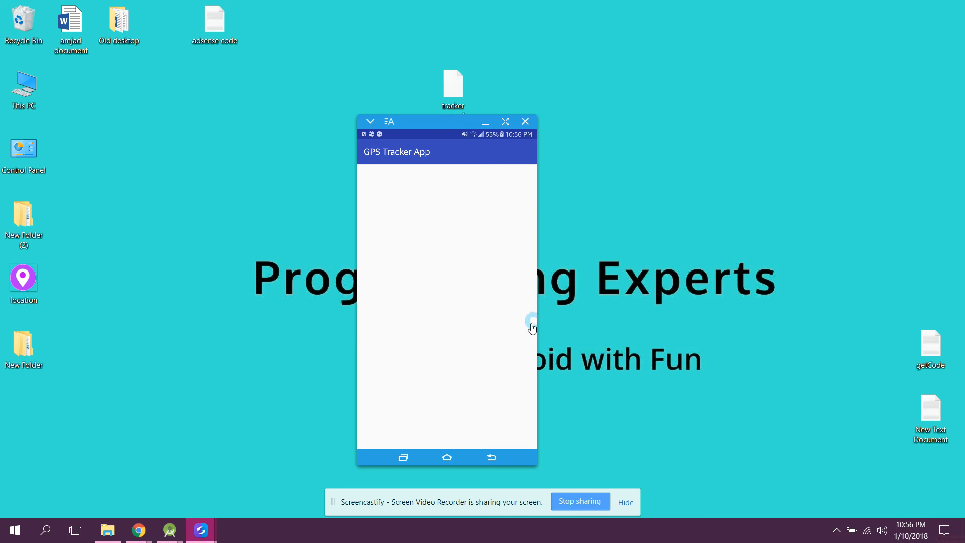
pyautogui.moveTo(553, 454)
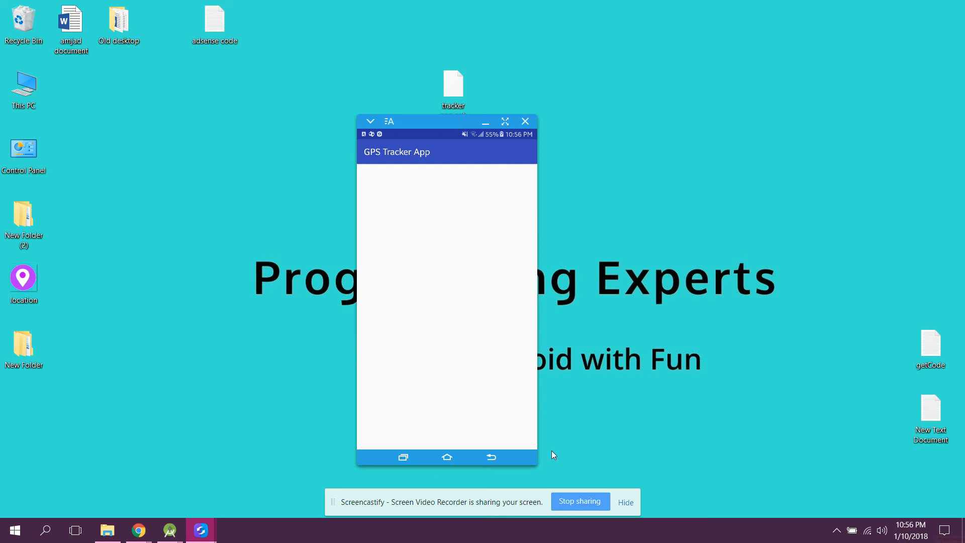